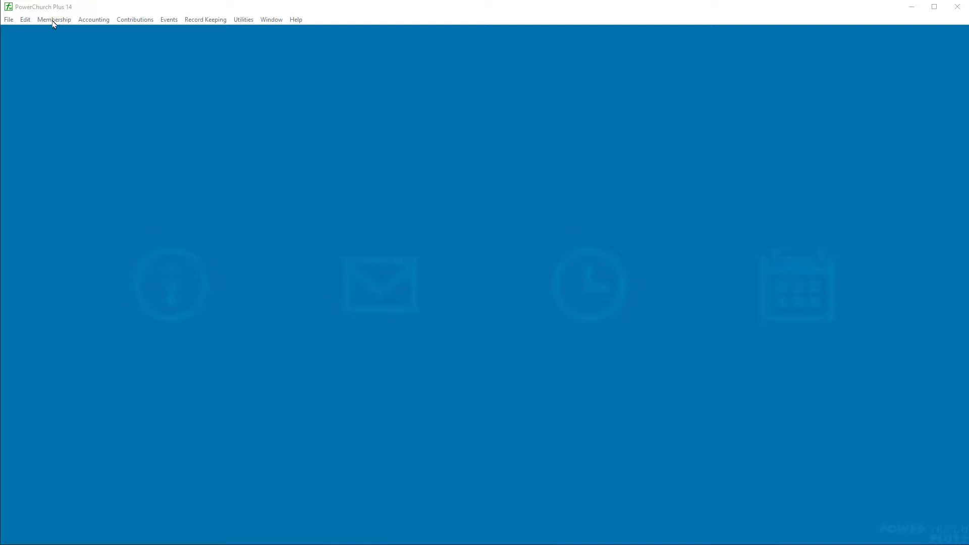
# Open the Membership menu to show the Search By Email and By Phone options
pyautogui.click(55, 20)
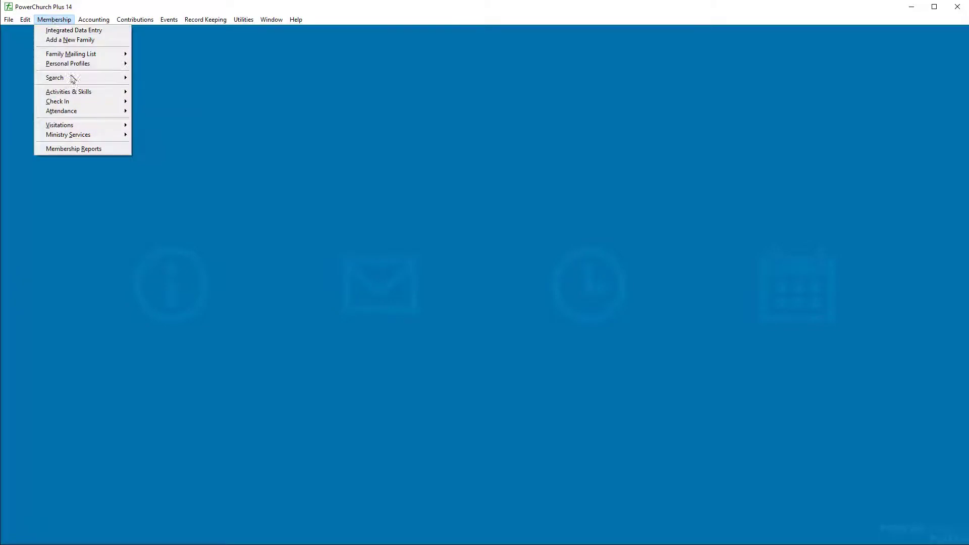
pyautogui.moveTo(75, 78)
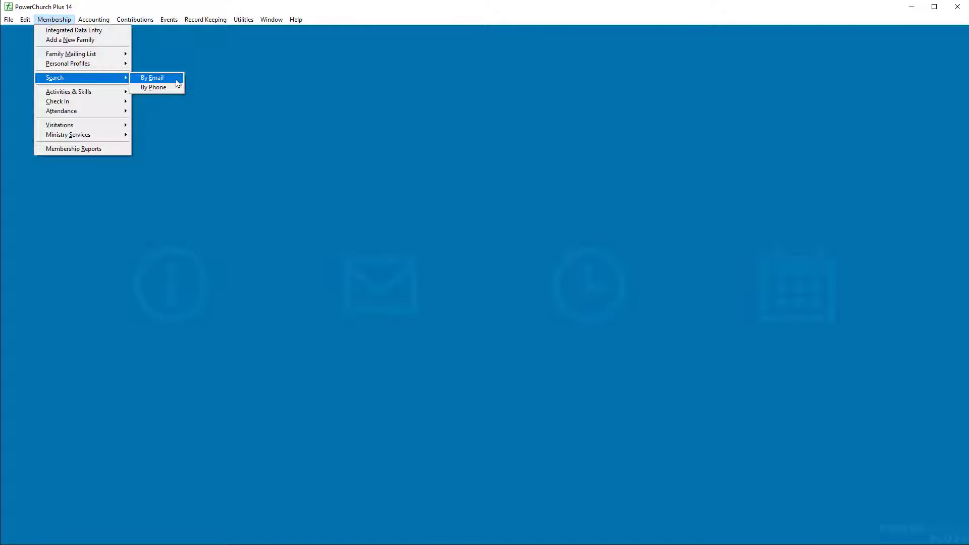
pyautogui.click(153, 78)
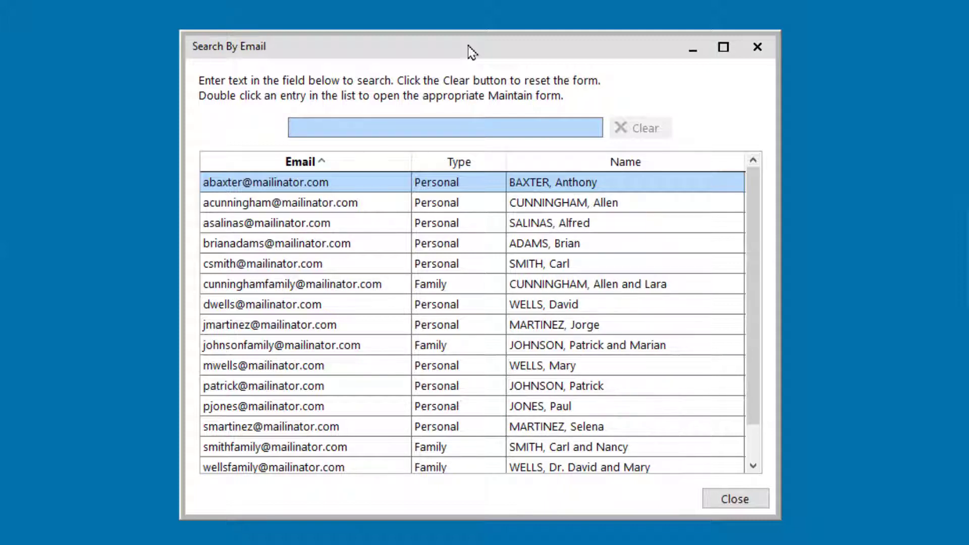
pyautogui.click(444, 127)
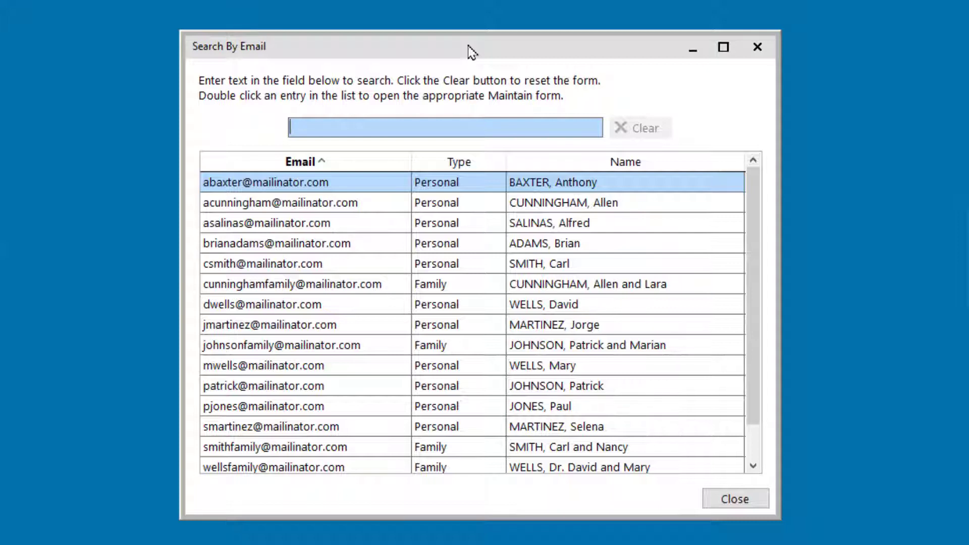
pyautogui.write('s')
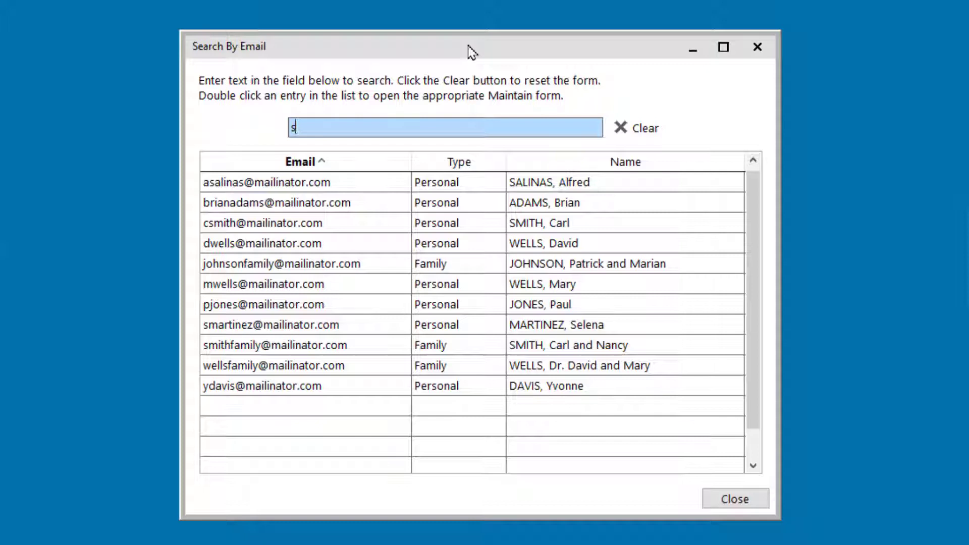
pyautogui.write('a')
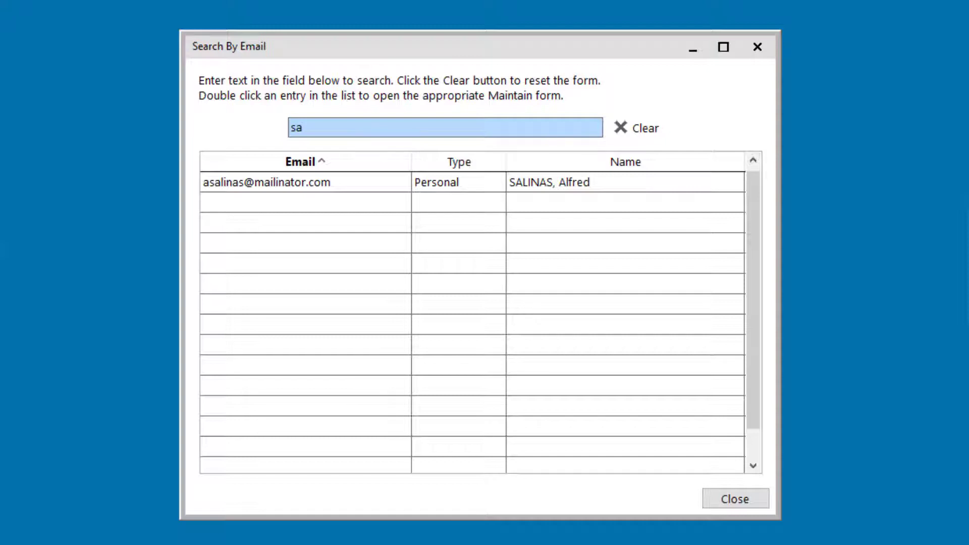
pyautogui.moveTo(452, 186)
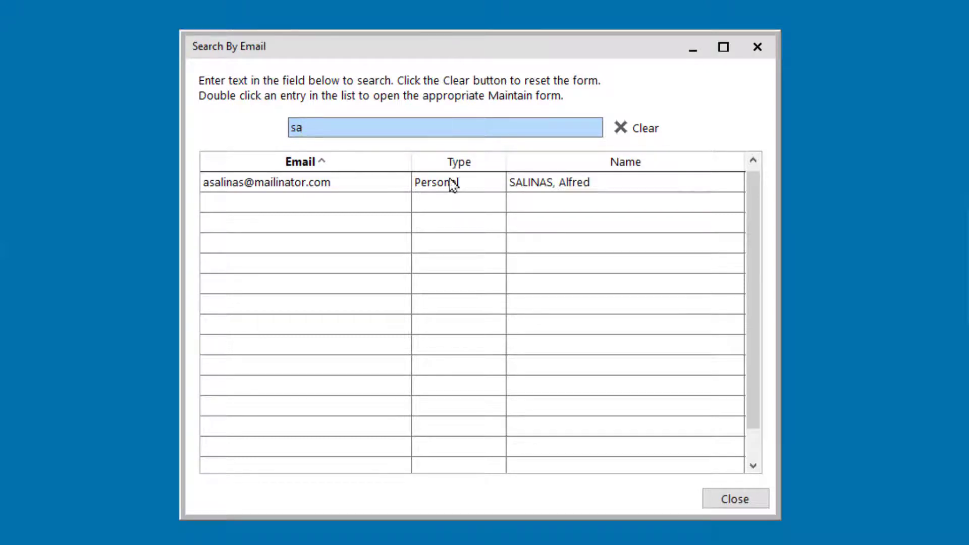
pyautogui.doubleClick(274, 182)
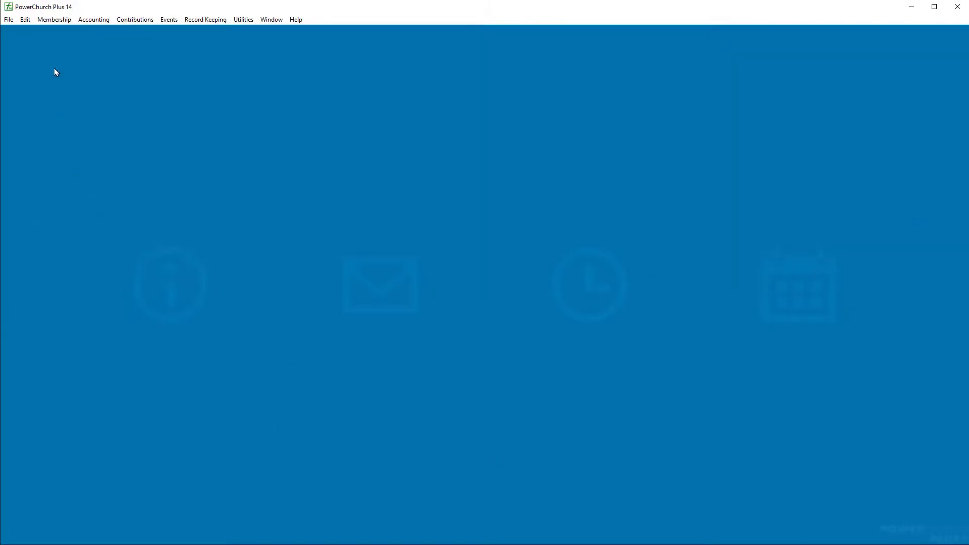
pyautogui.click(56, 19)
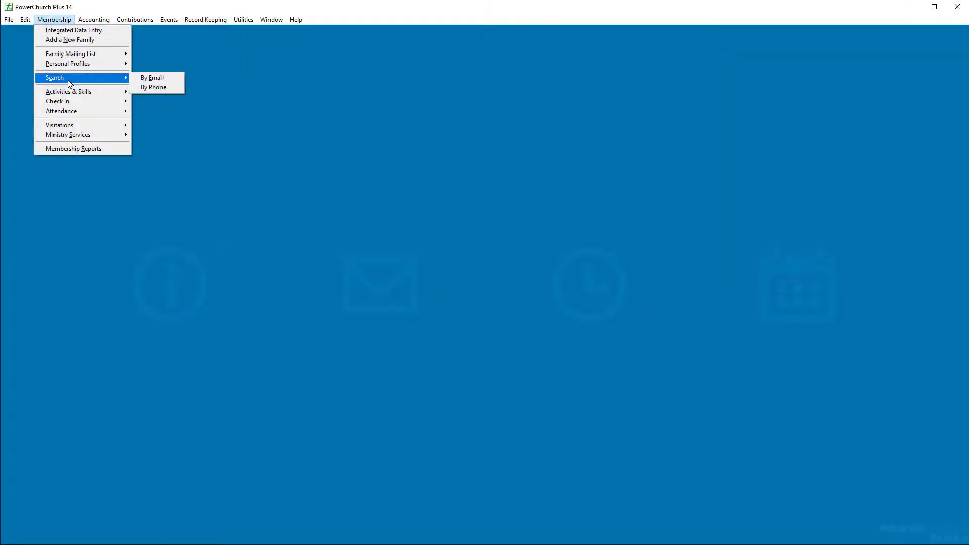
pyautogui.click(154, 88)
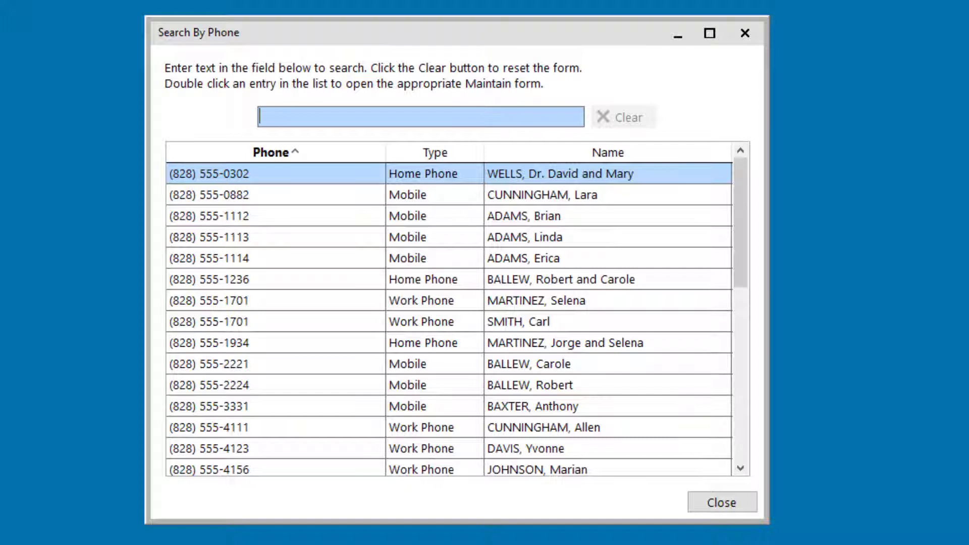
pyautogui.write('4')
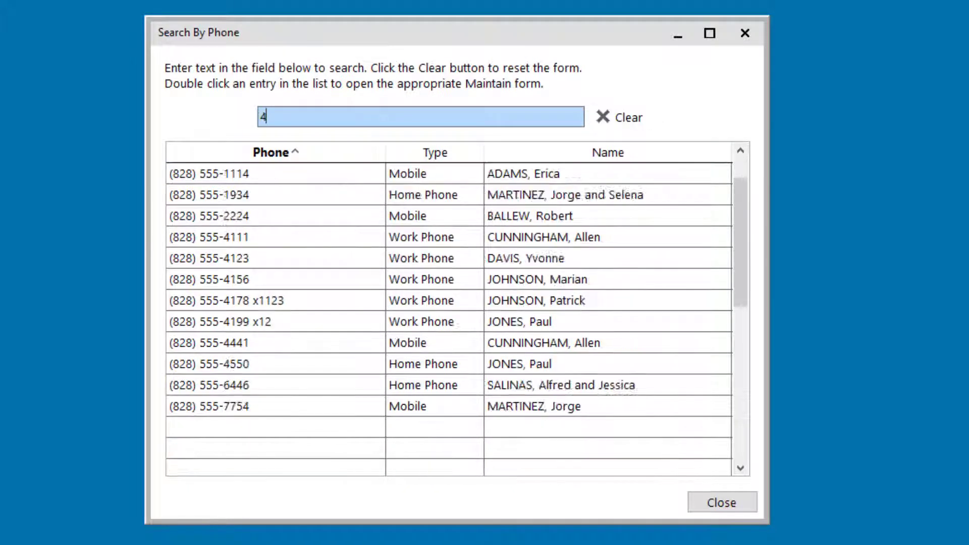
pyautogui.write('123')
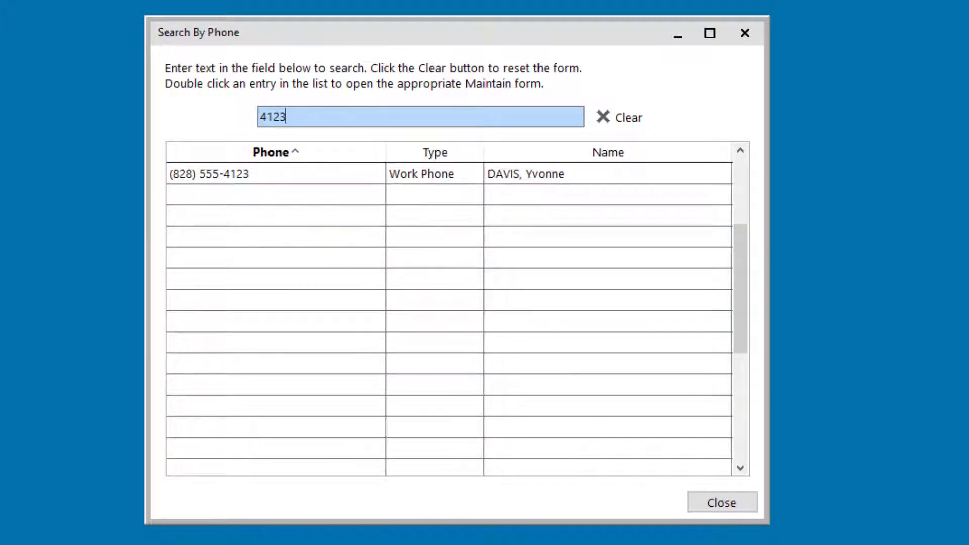
# Clear the phone search and start entering a new number, 85
pyautogui.click(624, 117)
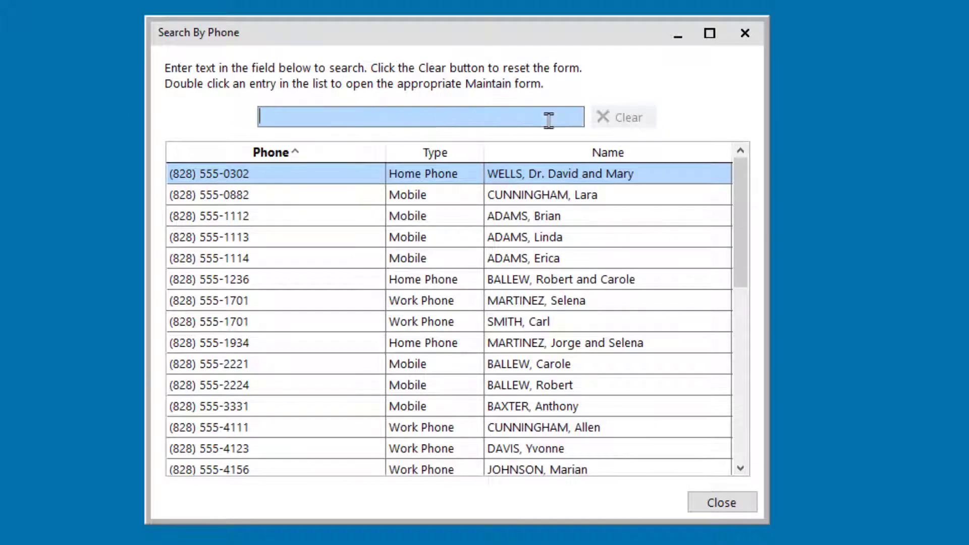
pyautogui.write('8')
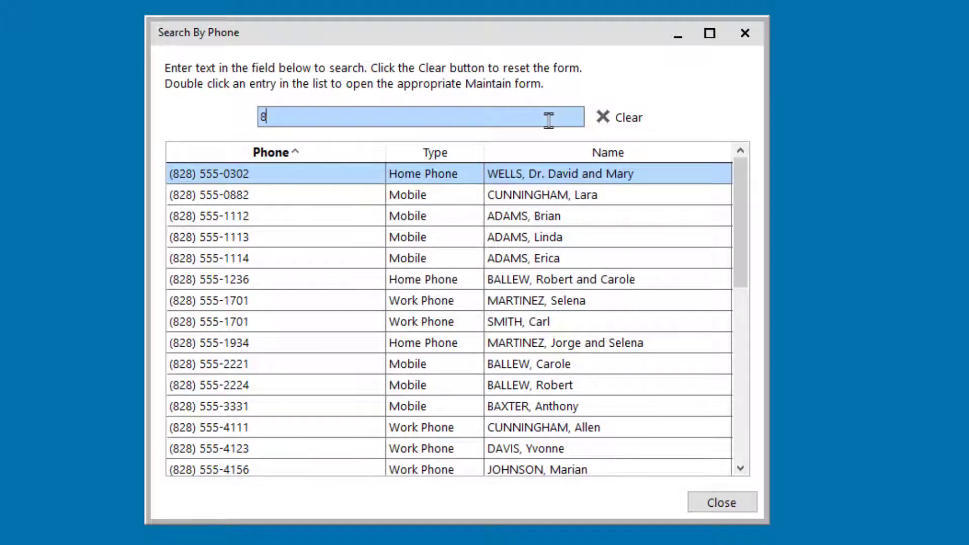
pyautogui.write('5')
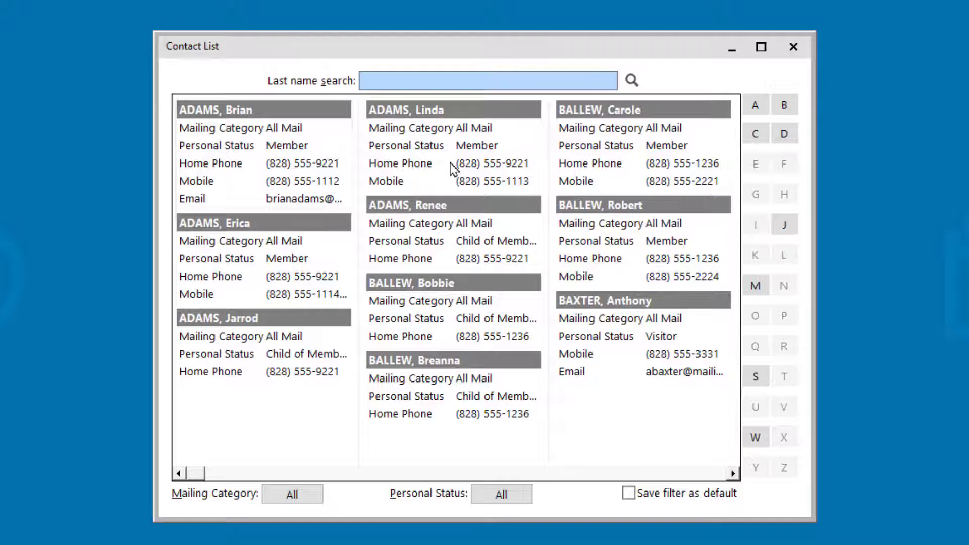
pyautogui.moveTo(770, 154)
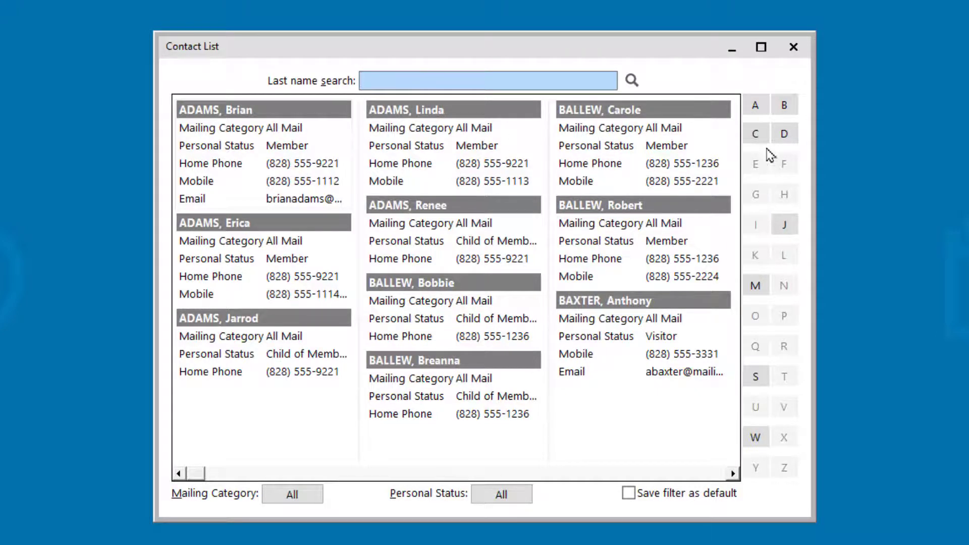
# Jump to the D and W contacts, then search last name 'cunn' for Cunningham
pyautogui.click(784, 225)
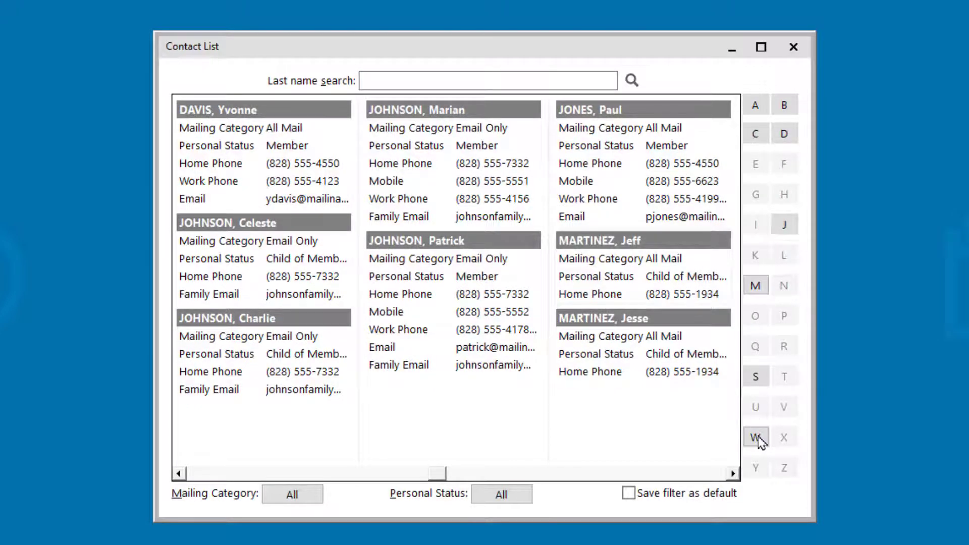
pyautogui.click(756, 437)
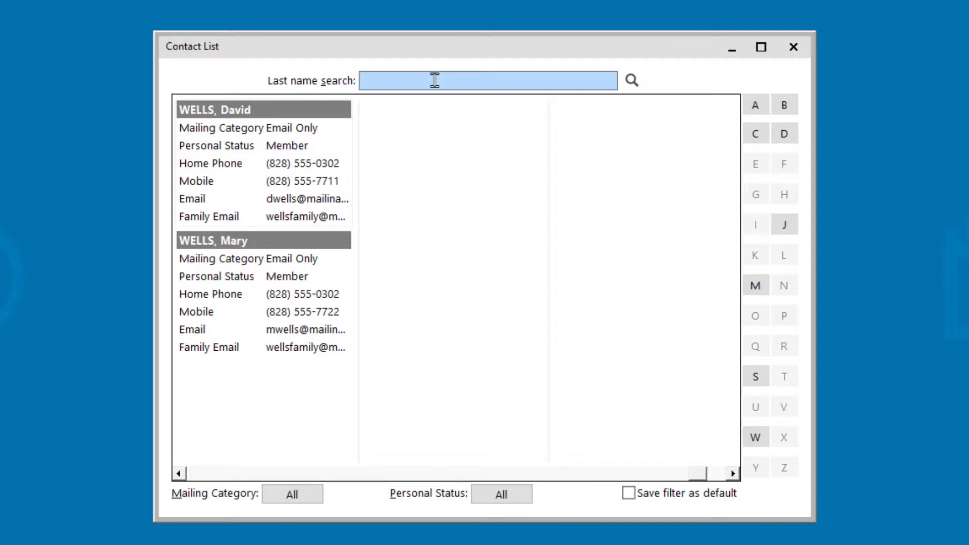
pyautogui.write('cunn')
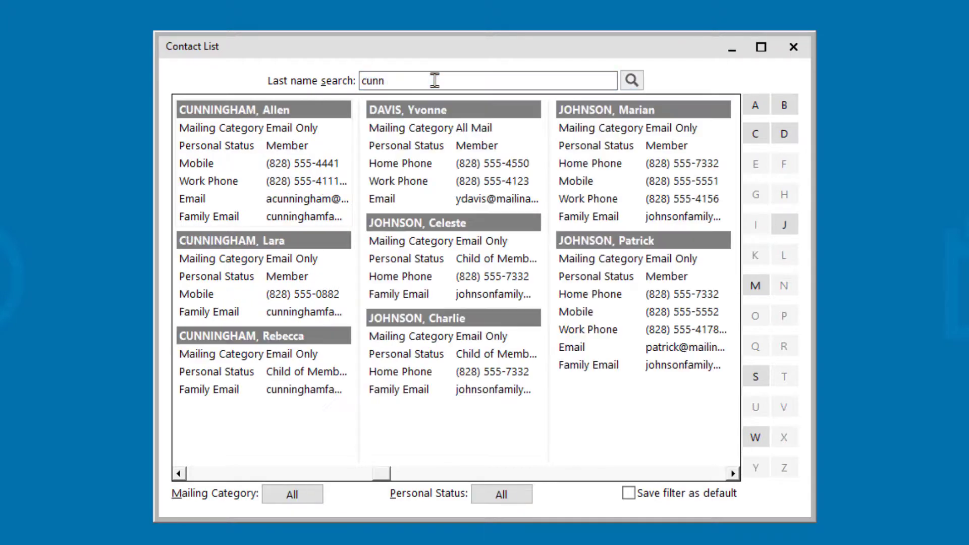